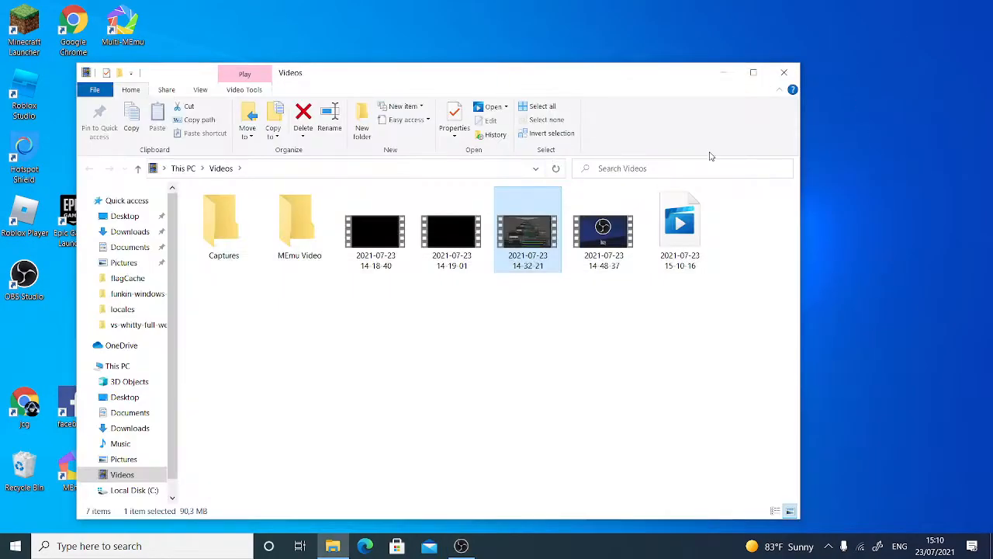
Close the Videos folder window, leaving the desktop clear
left_click(784, 73)
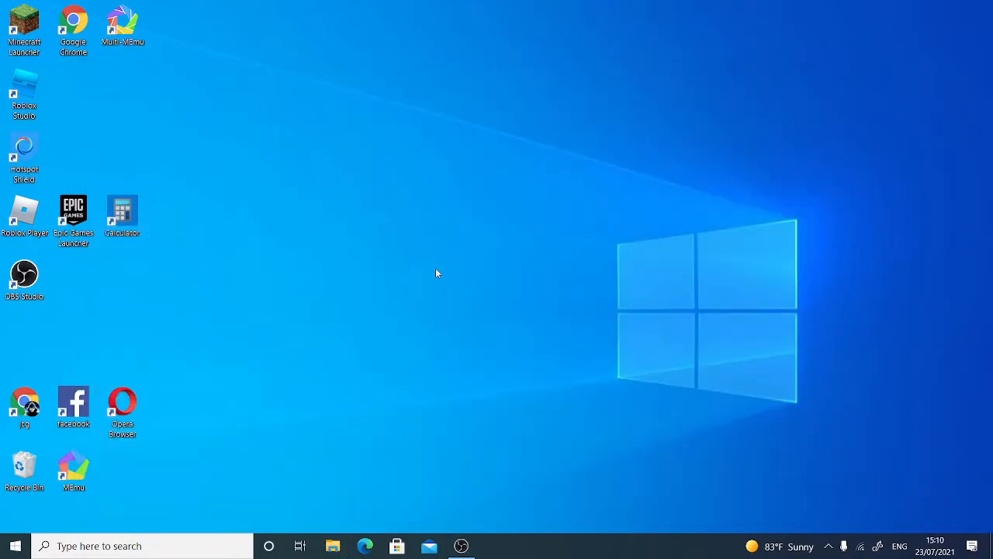
mouse_move(543, 320)
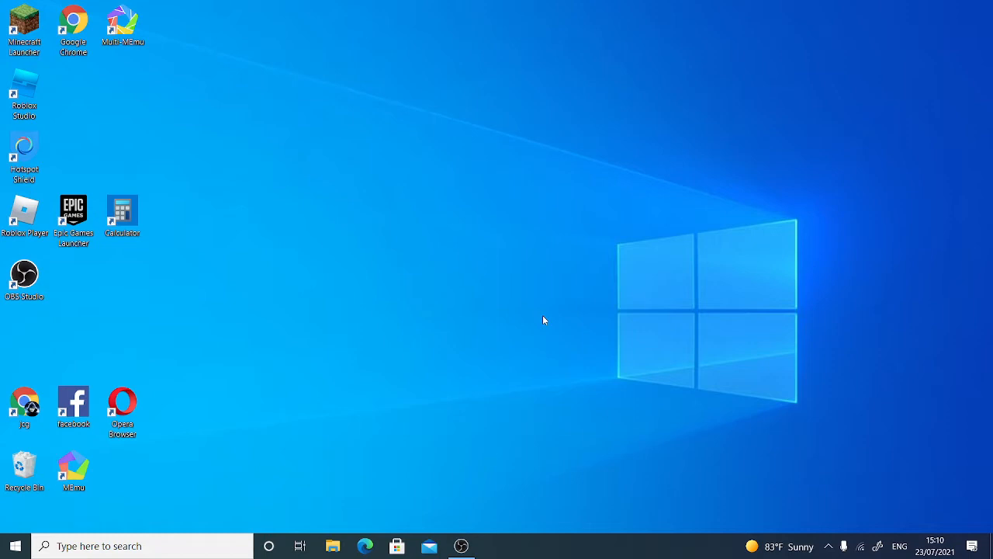
mouse_move(543, 319)
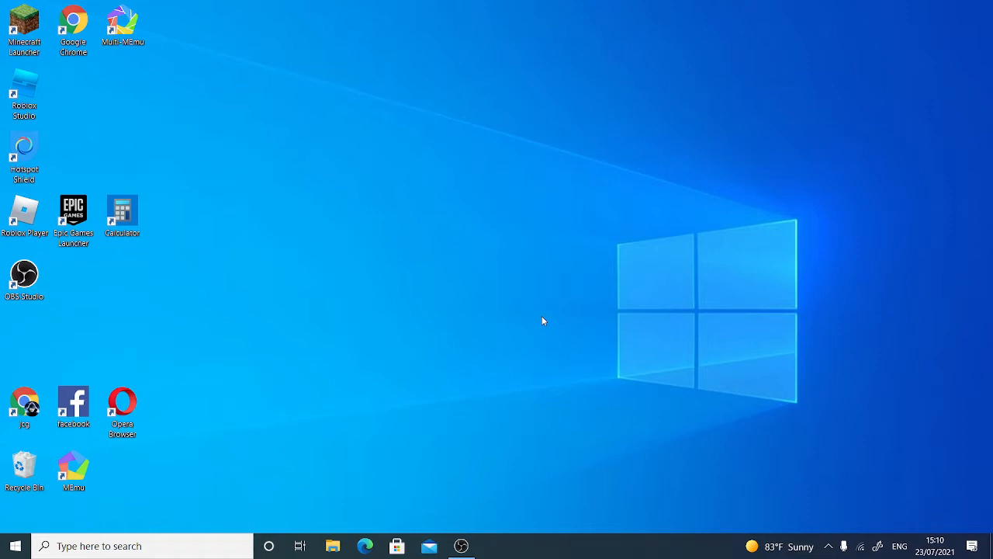
mouse_move(522, 326)
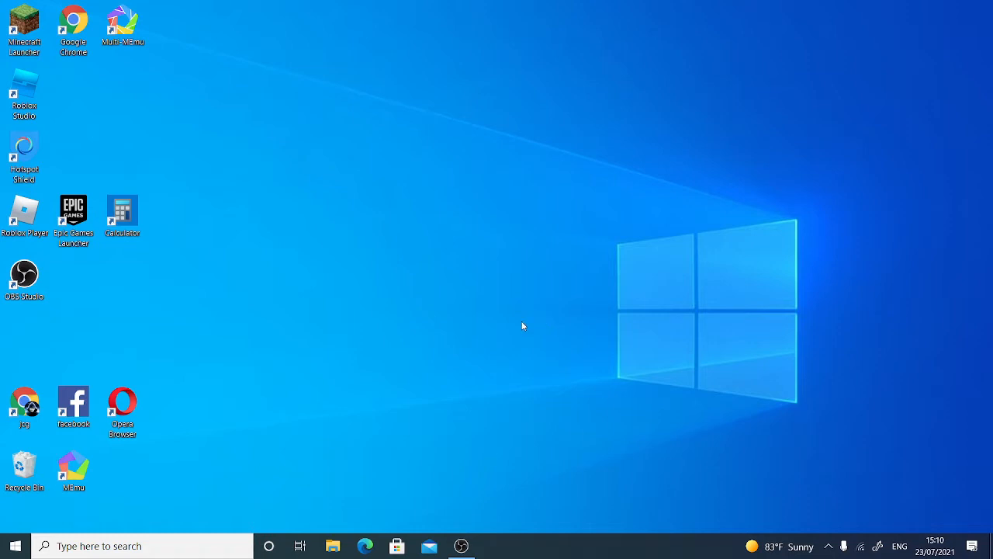
mouse_move(165, 276)
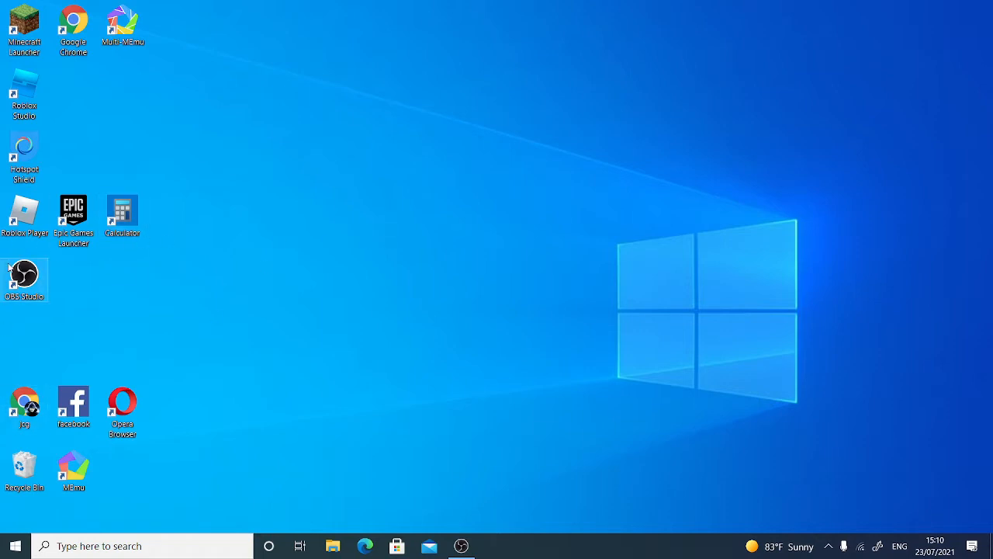
mouse_move(81, 301)
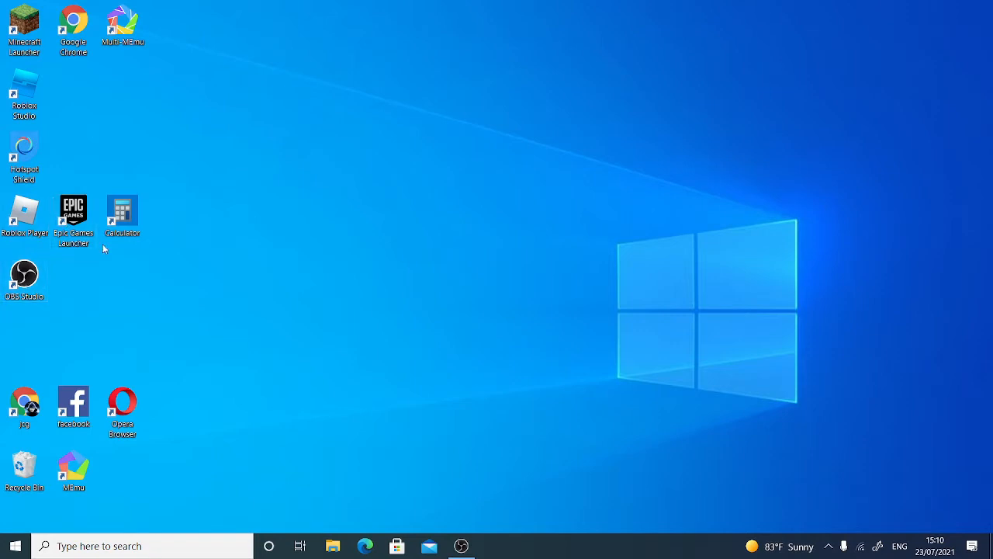
Launch the OBS-Studio-27.0.1-Full-Installer-x64 from the Downloads folder
left_click(333, 546)
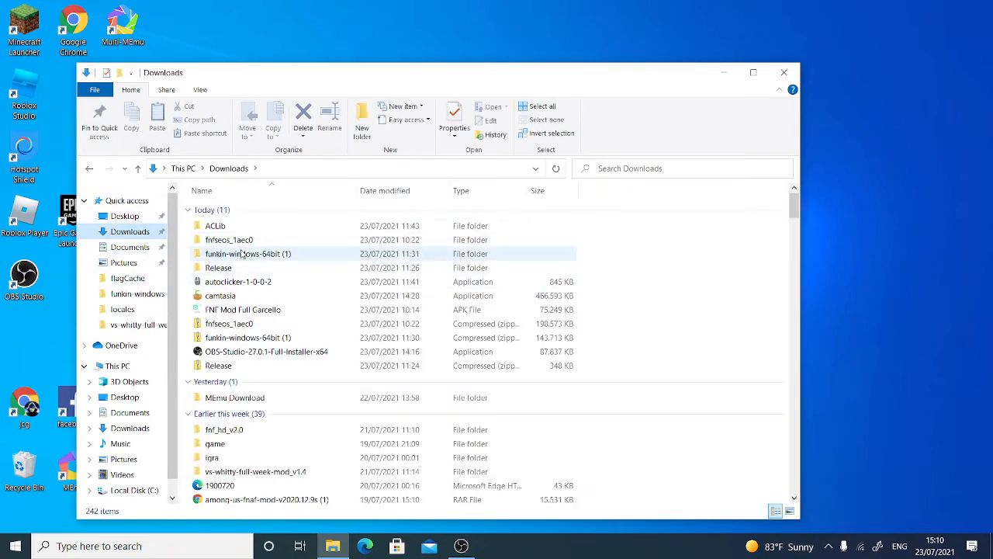
left_click(265, 351)
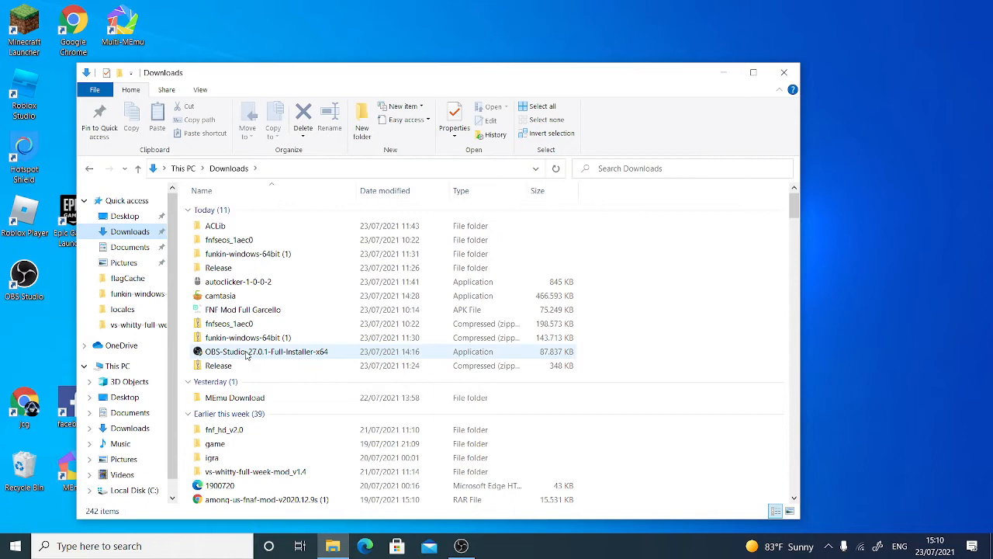
left_click(264, 351)
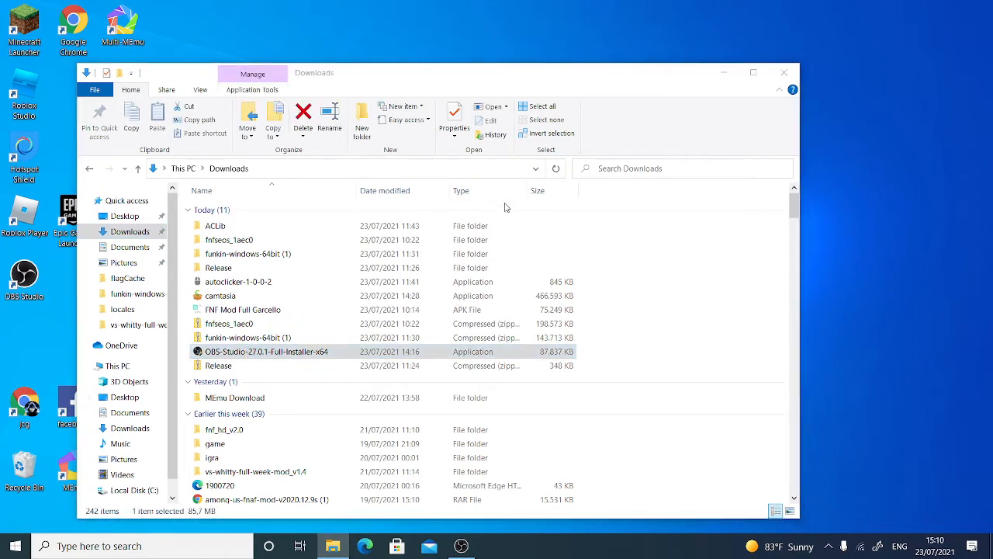
left_click(267, 351)
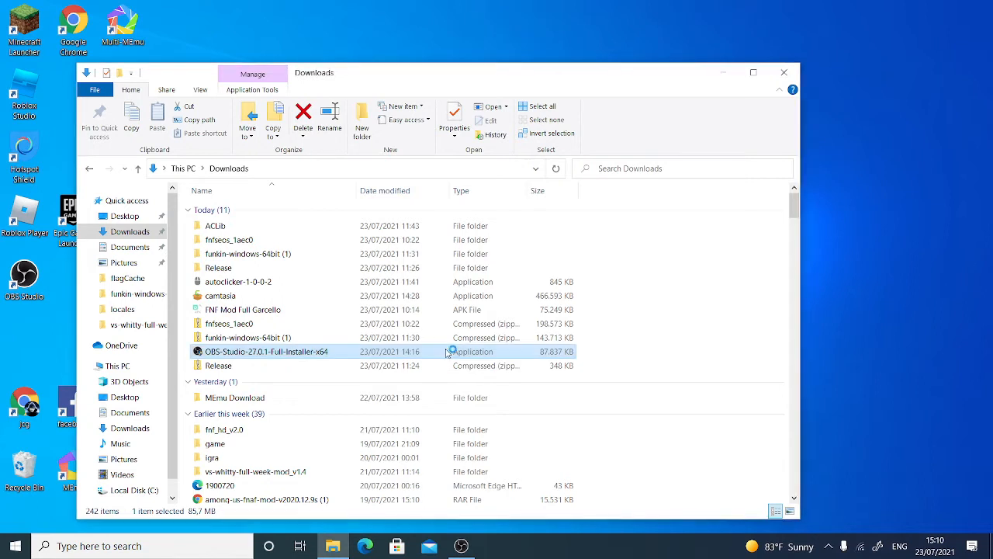
double_click(267, 351)
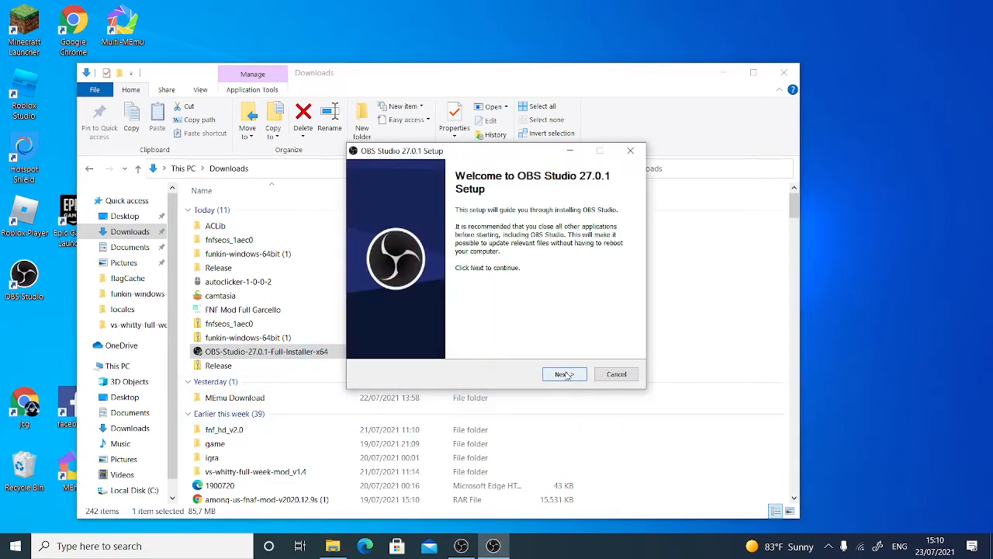
Cancel the installer since OBS is already running and close the Downloads window
left_click(565, 374)
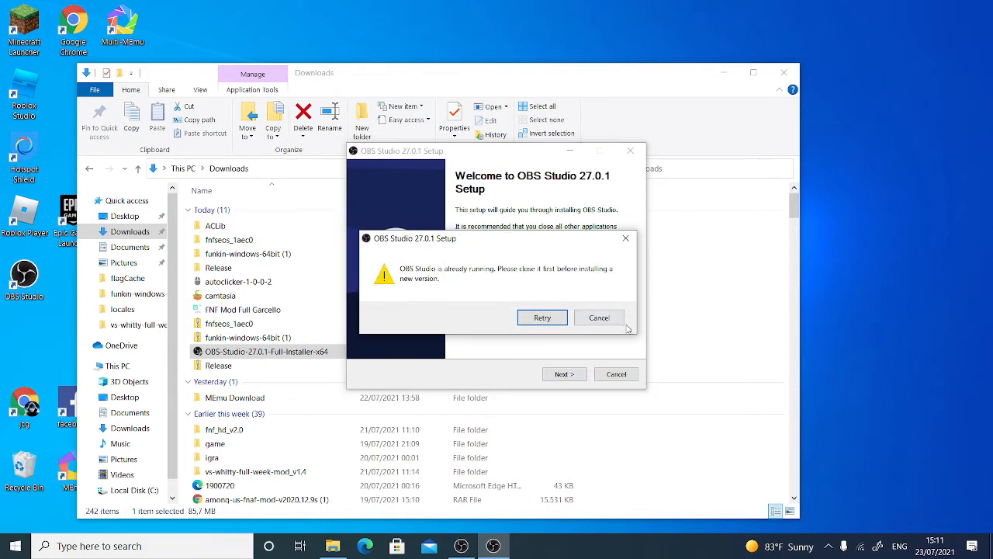
left_click(599, 317)
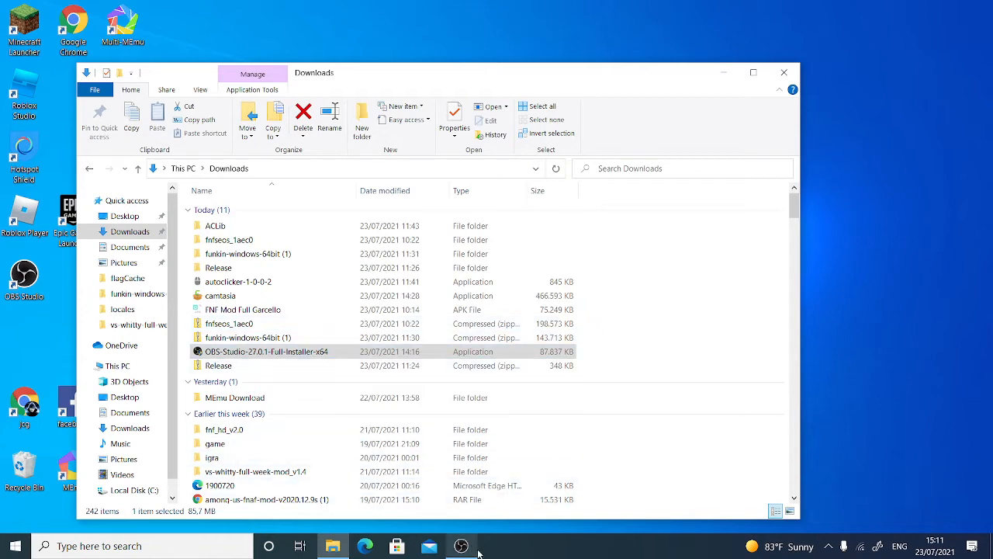
left_click(461, 547)
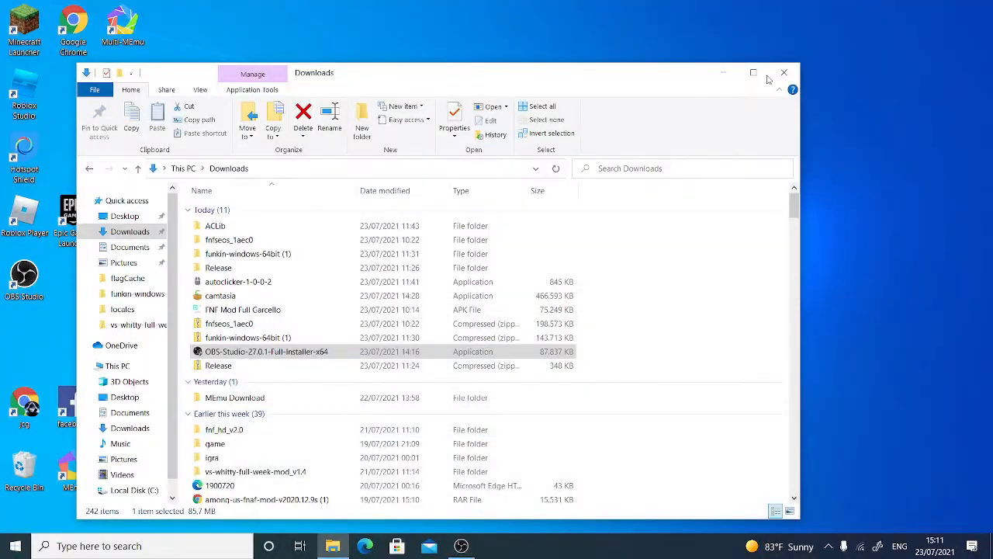
left_click(784, 73)
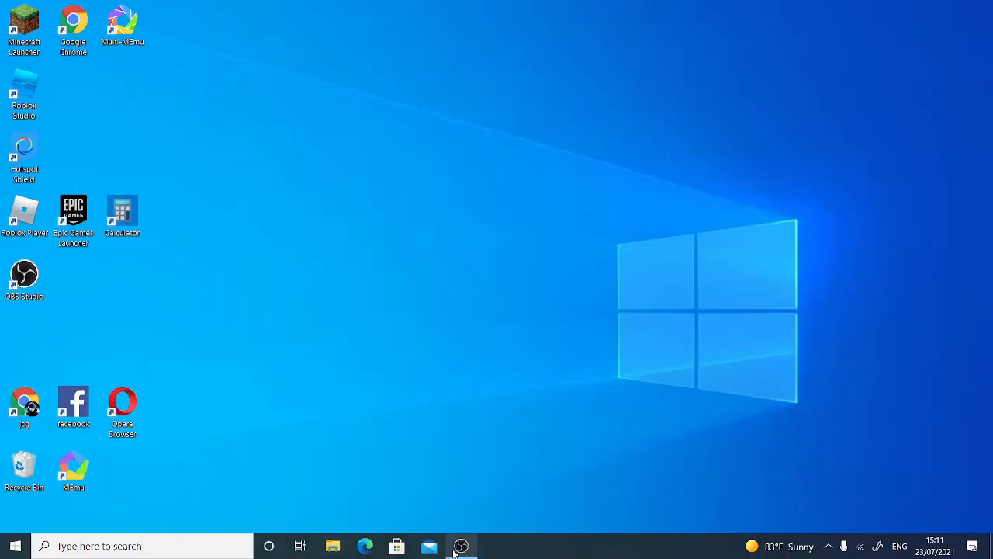
Bring up OBS Studio and browse source types, choosing Window Capture for Scene 2
left_click(461, 546)
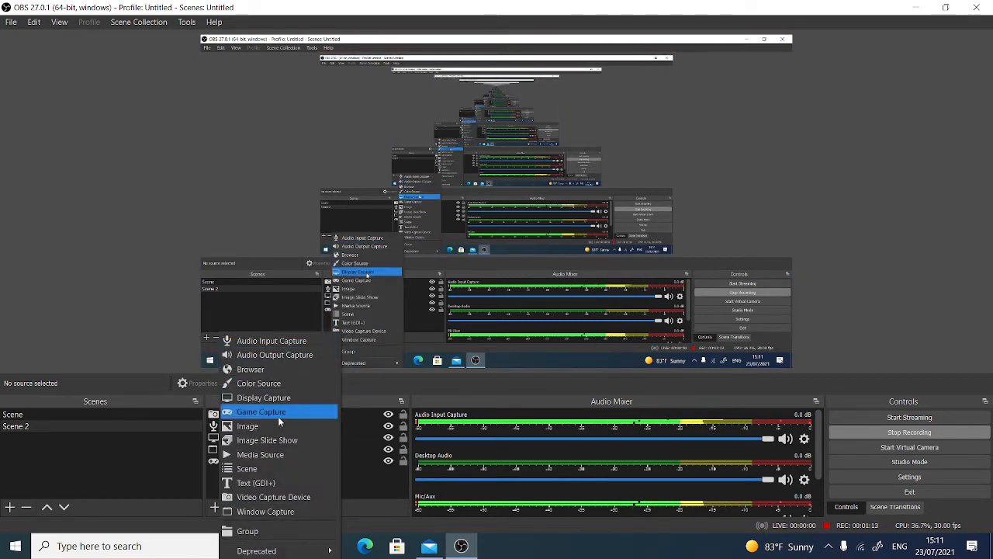
mouse_move(248, 426)
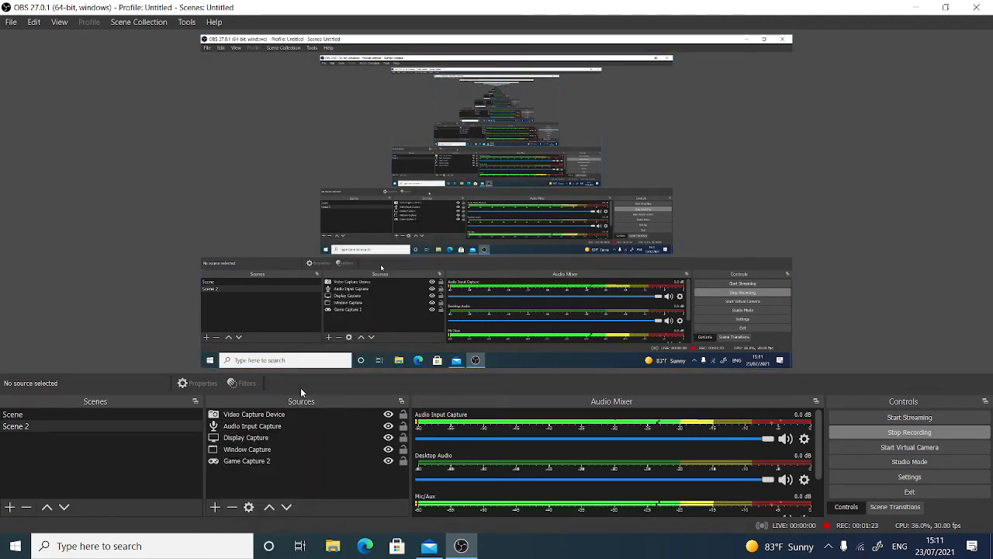
left_click(215, 506)
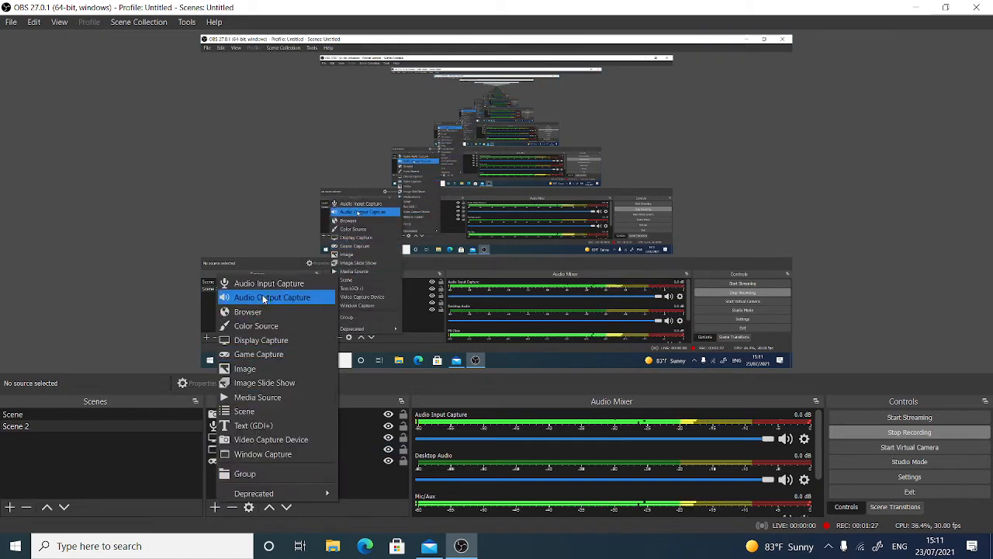
mouse_move(270, 282)
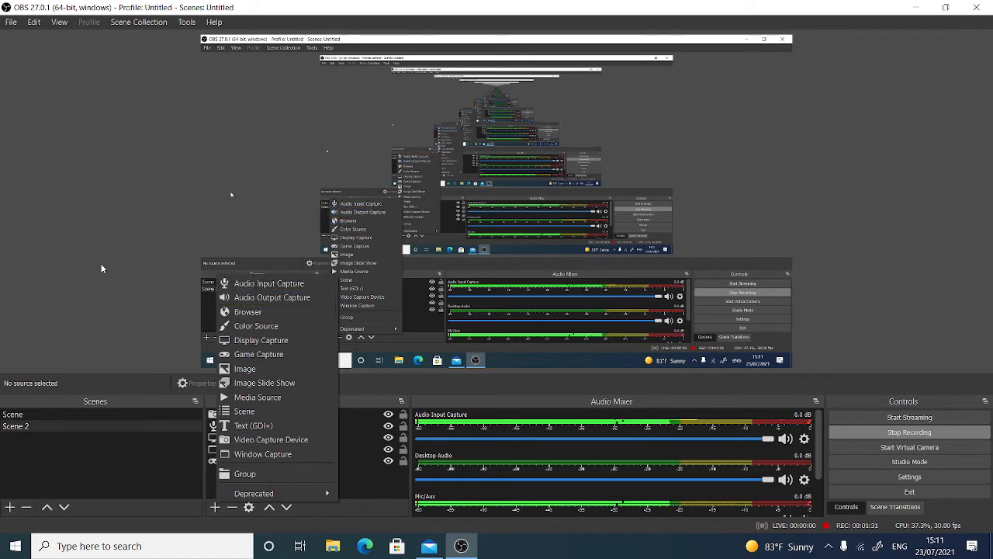
mouse_move(363, 211)
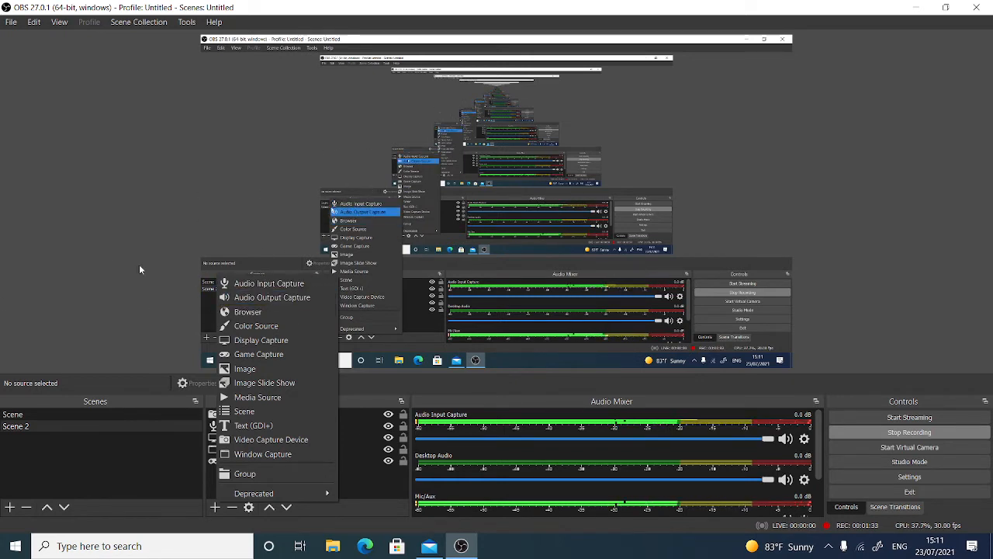
mouse_move(259, 360)
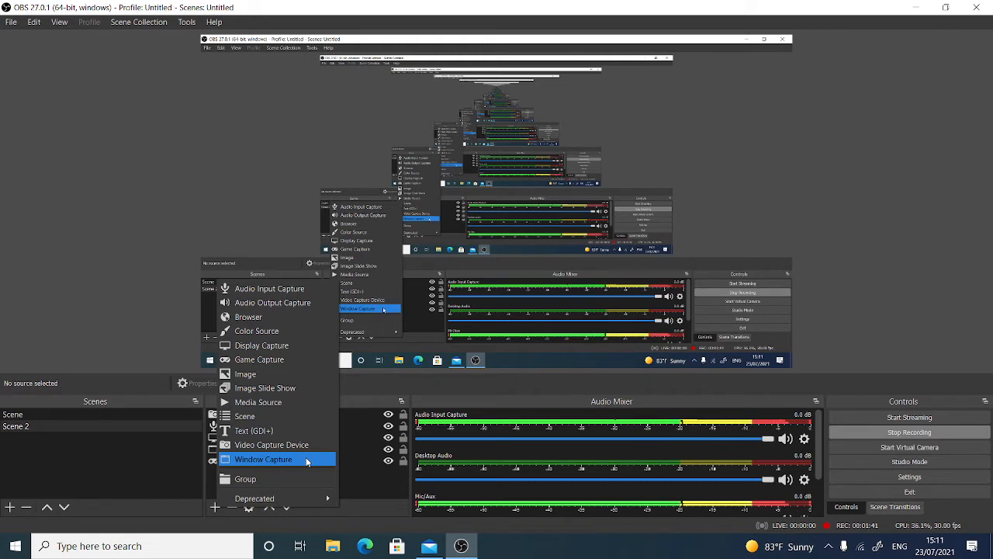
left_click(264, 460)
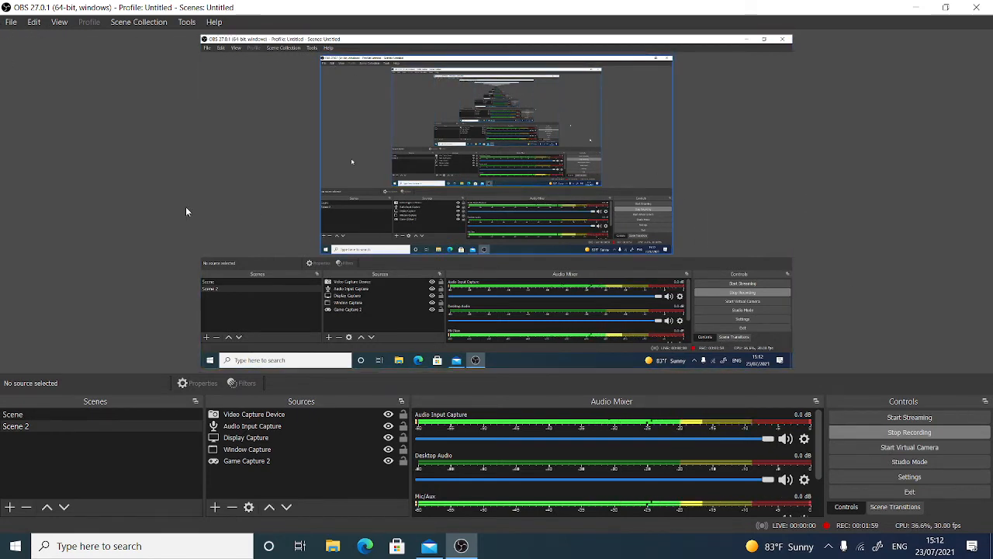
mouse_move(788, 242)
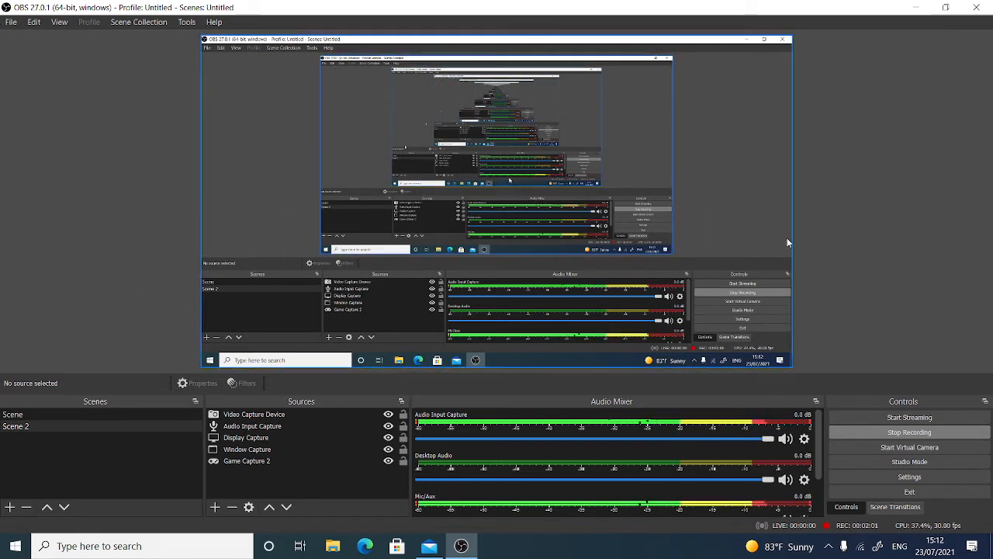
Show the saved recordings in the Videos folder via File > Show Recordings
left_click(34, 21)
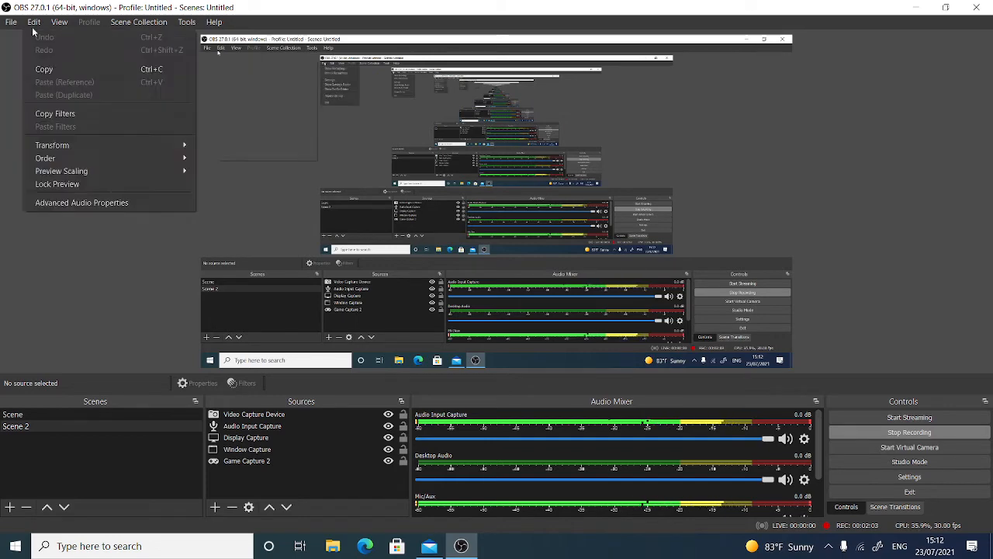
left_click(13, 22)
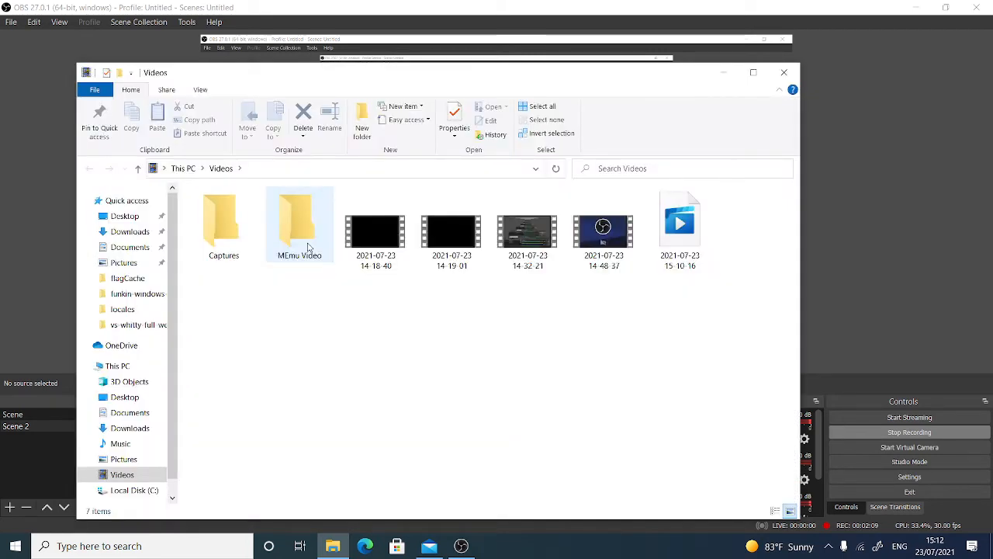
mouse_move(298, 225)
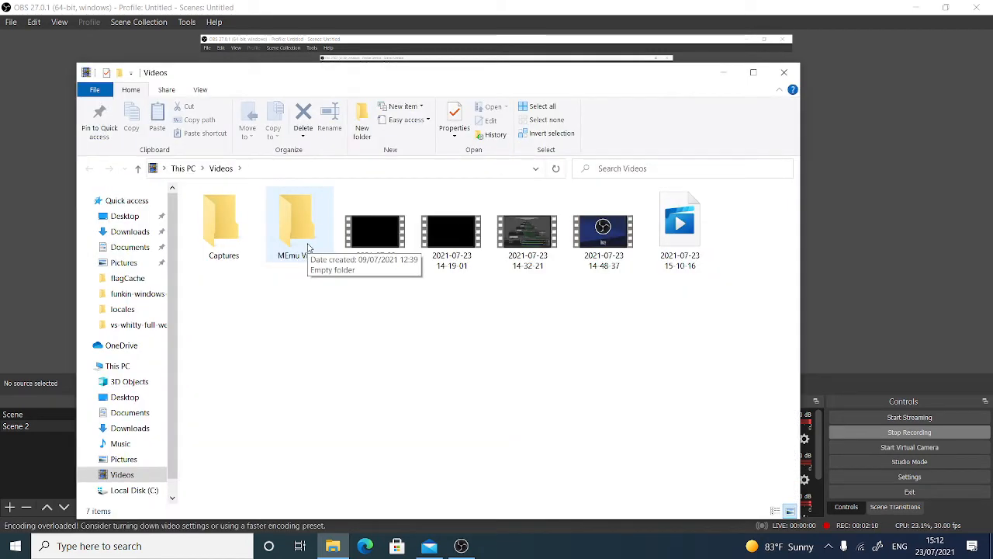
left_click(376, 229)
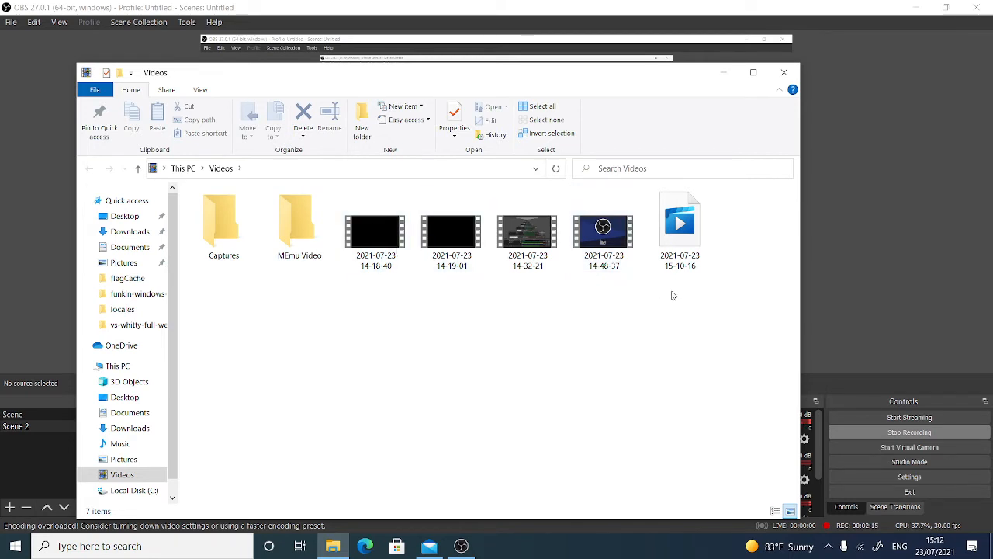
left_click(527, 232)
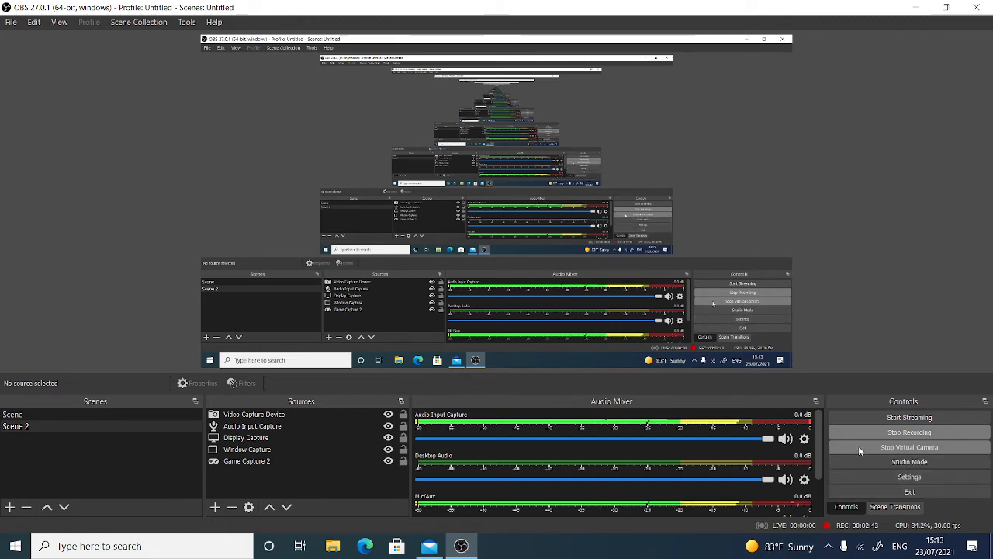
Stop the virtual camera output while recording continues
left_click(910, 447)
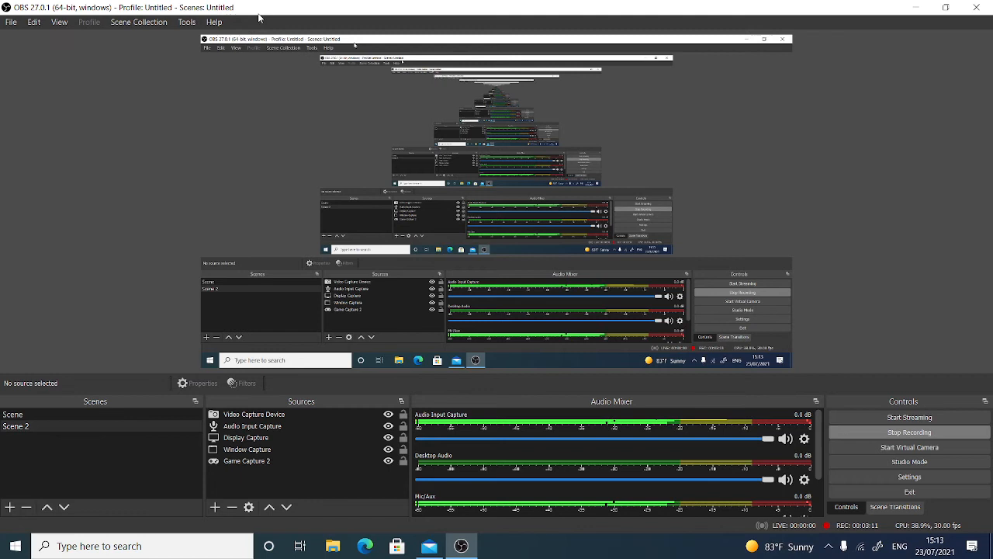
left_click(186, 21)
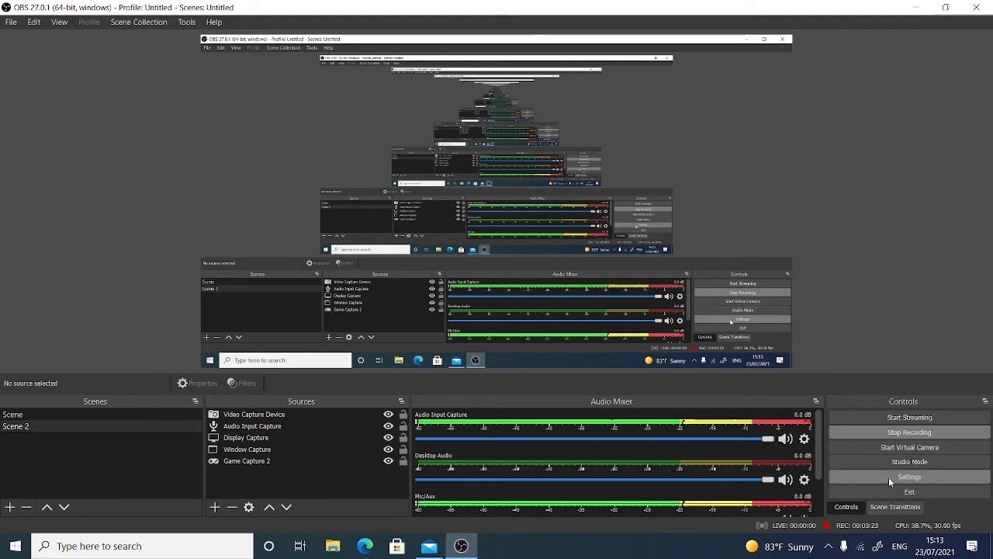
Bring up the Settings dialog on the Output page with streaming and recording options
left_click(909, 477)
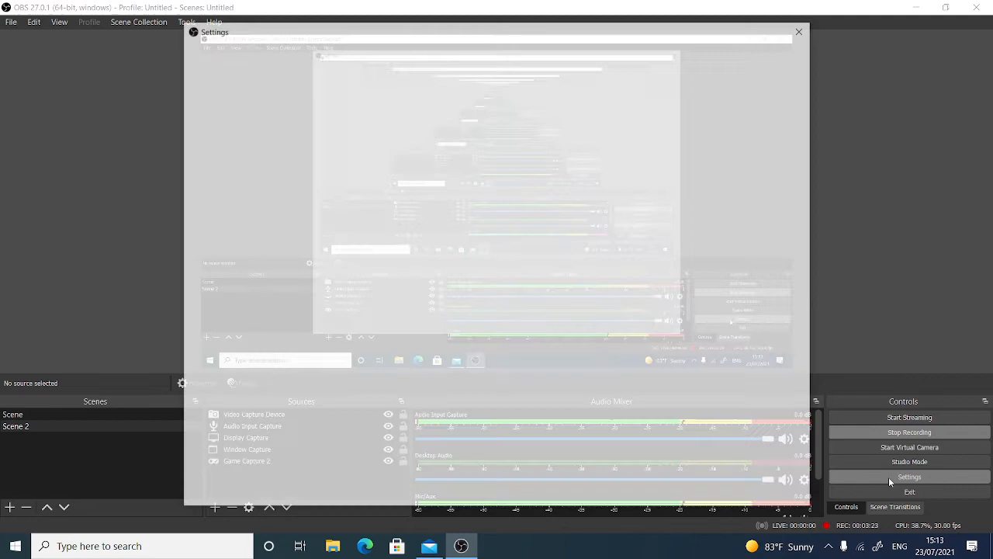
left_click(910, 477)
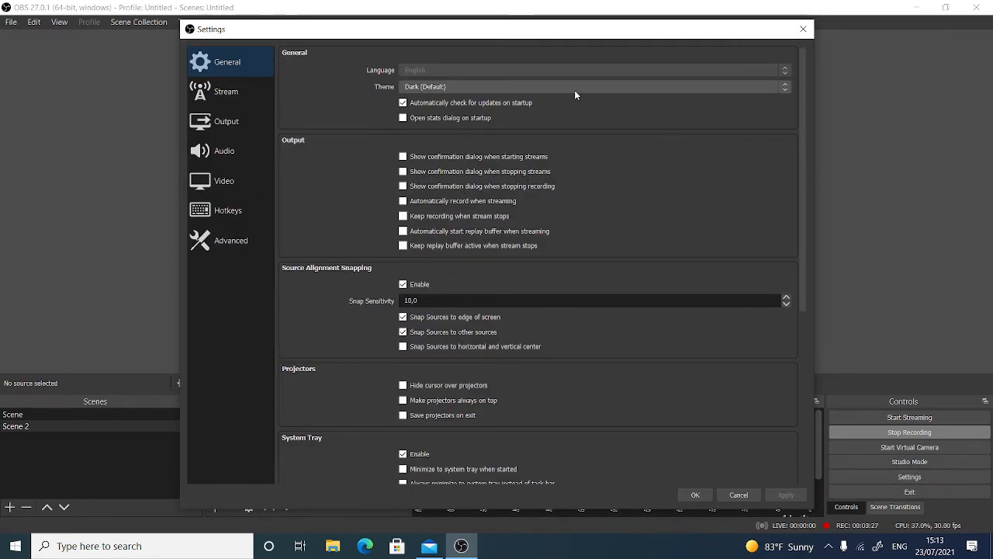
left_click(227, 121)
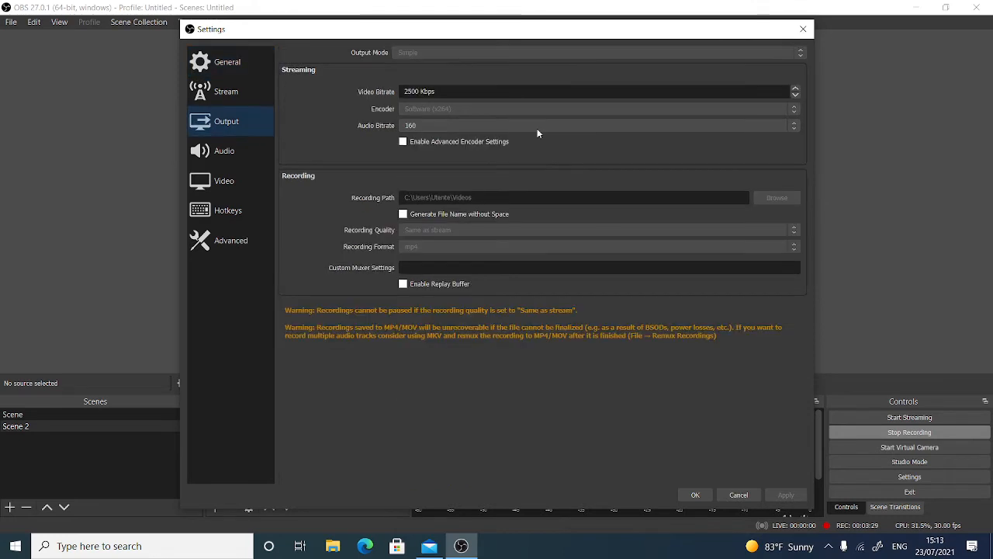
mouse_move(242, 274)
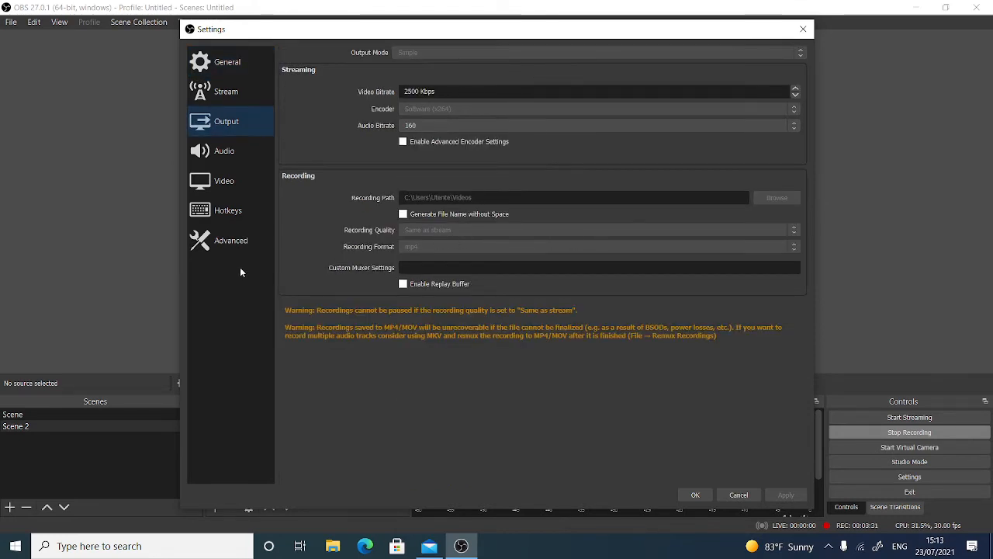
mouse_move(417, 245)
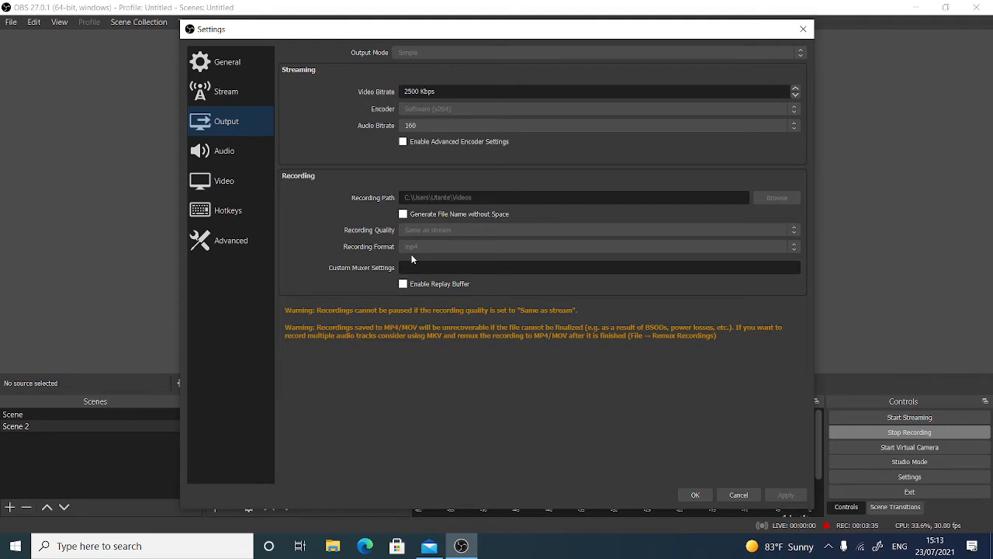
mouse_move(734, 509)
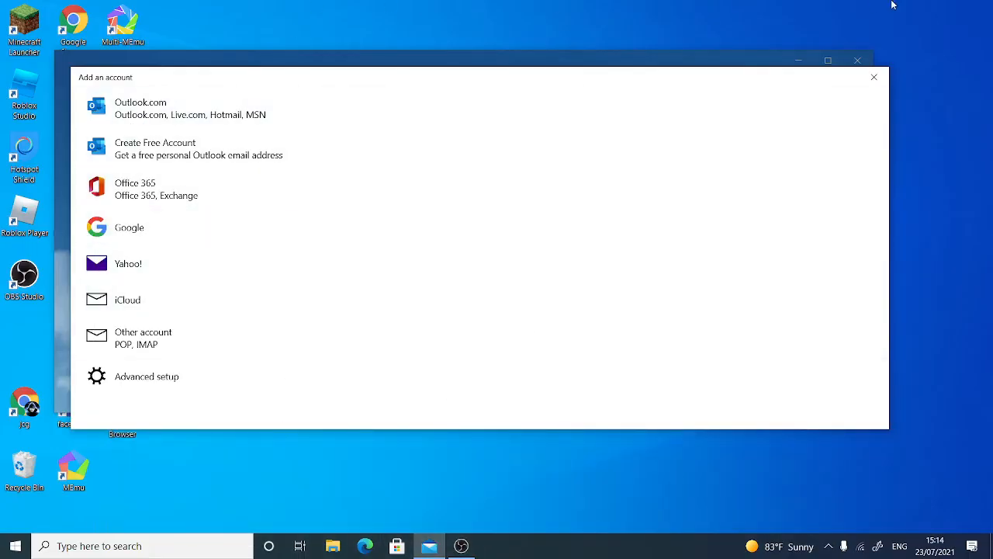
Dismiss the Mail account window and launch the Five Nights at Freddy's game from Downloads
left_click(874, 78)
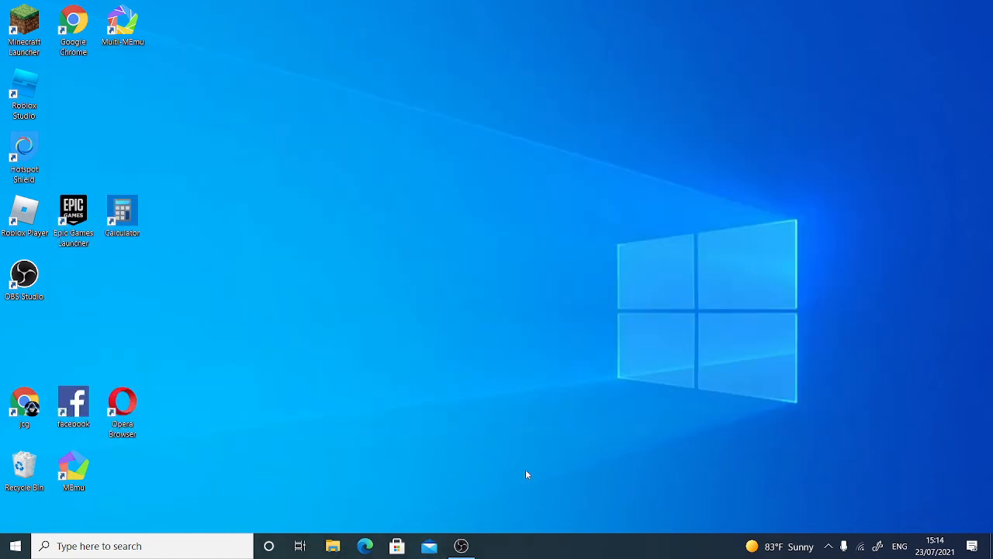
mouse_move(206, 433)
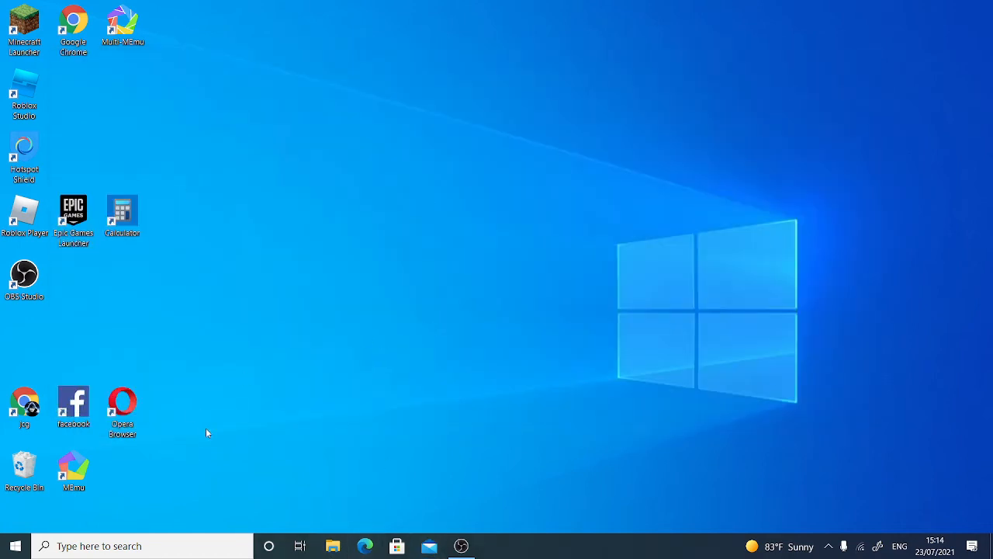
left_click(332, 547)
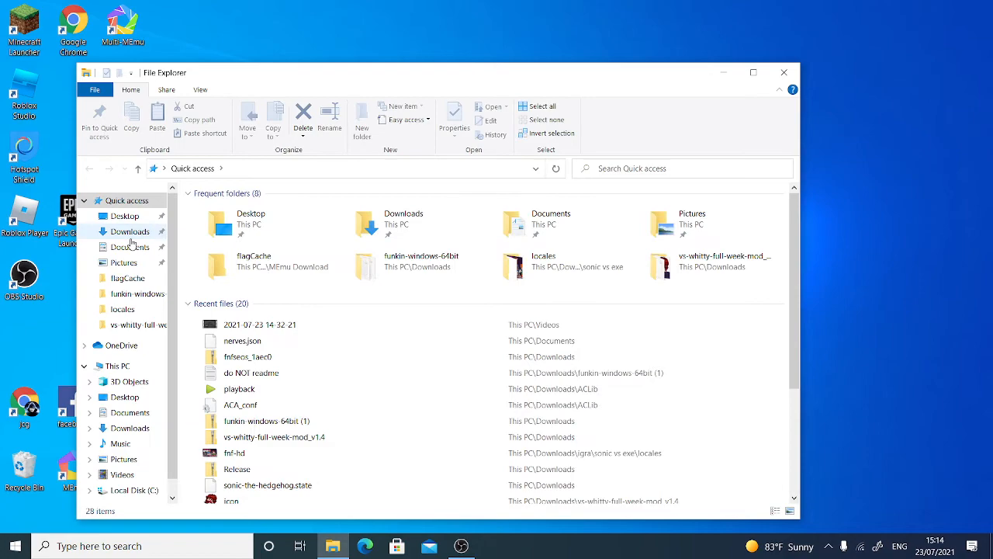
left_click(129, 231)
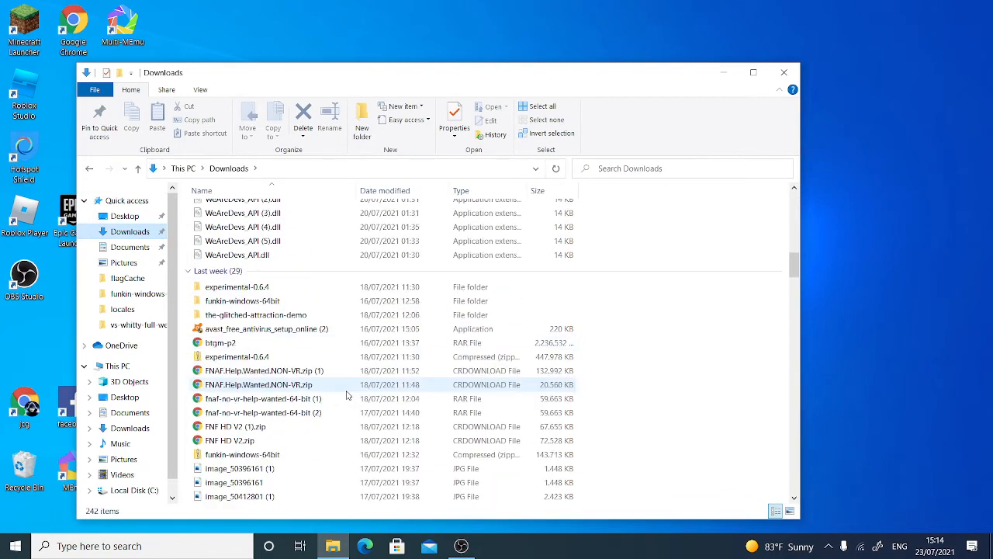
scroll("down", 3)
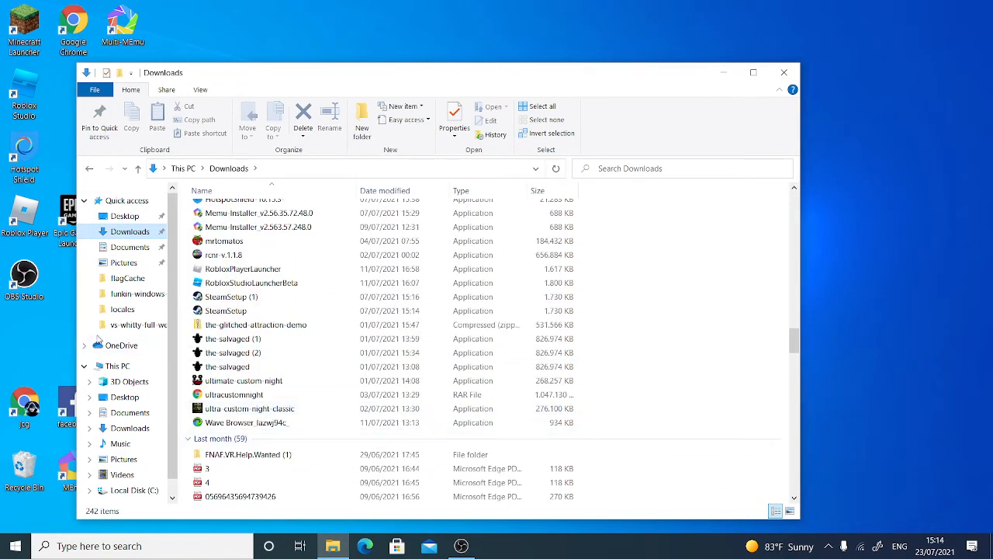
left_click(226, 367)
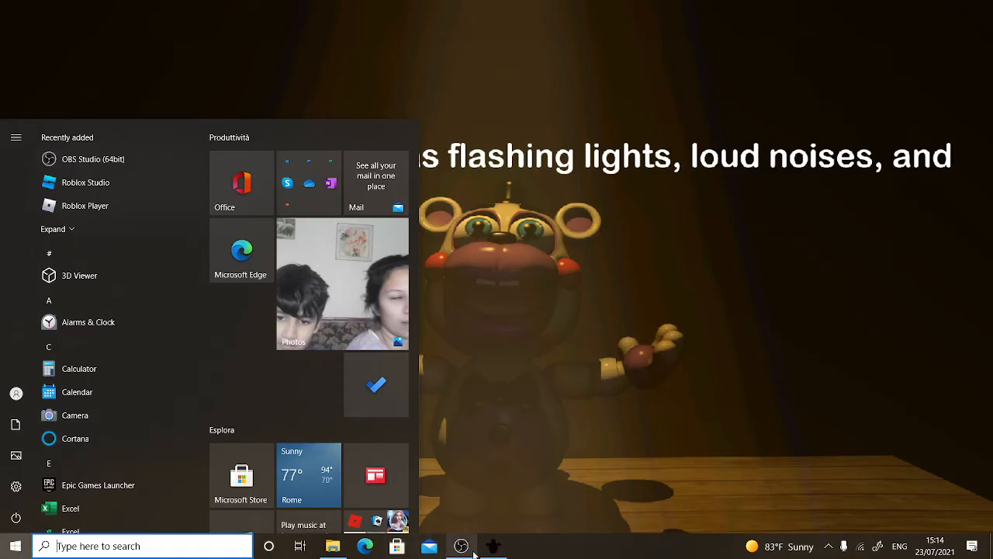
Confirm the game appears in the OBS preview, then return to the game
left_click(460, 547)
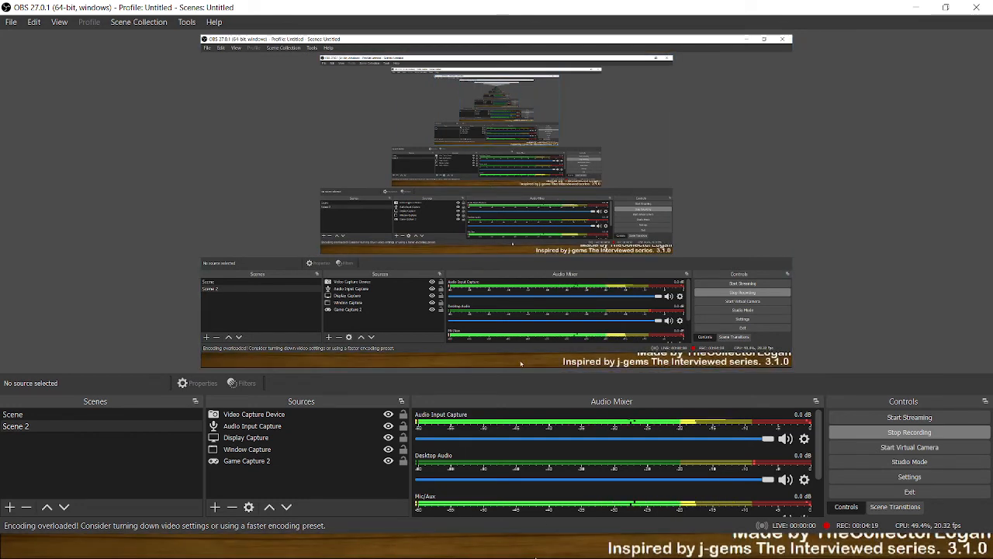
left_click(12, 547)
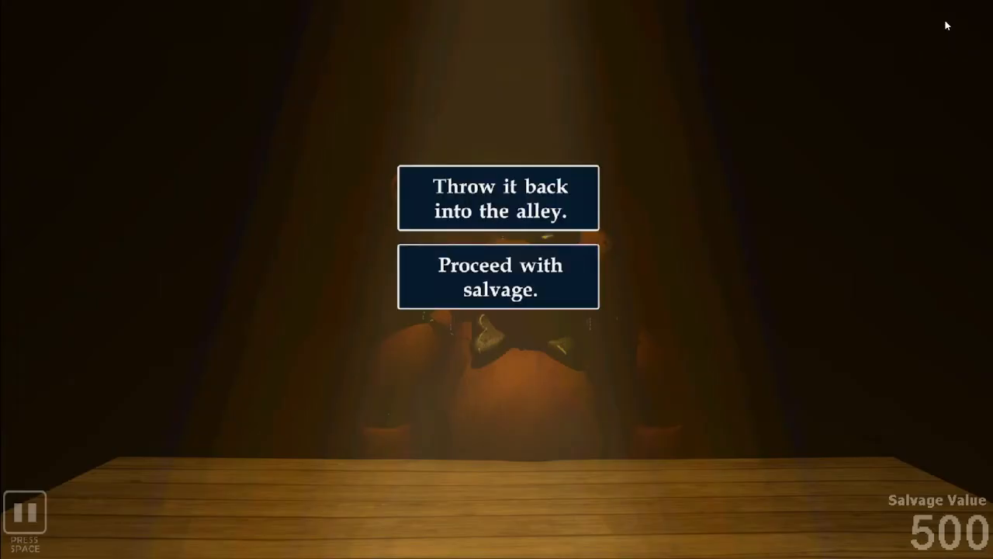
Choose 'Proceed with salvage.' for the animatronic, then bring up the Start menu
left_click(500, 277)
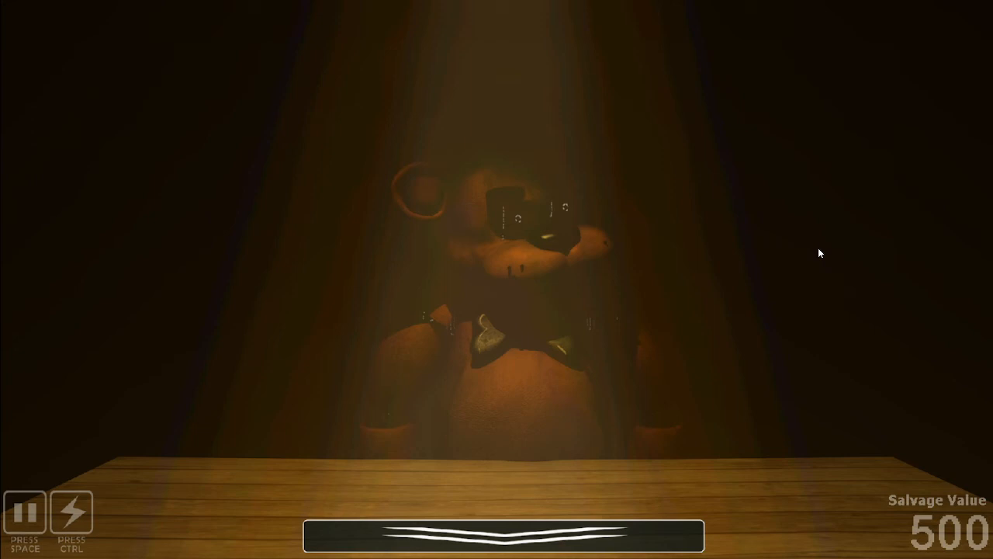
mouse_move(13, 173)
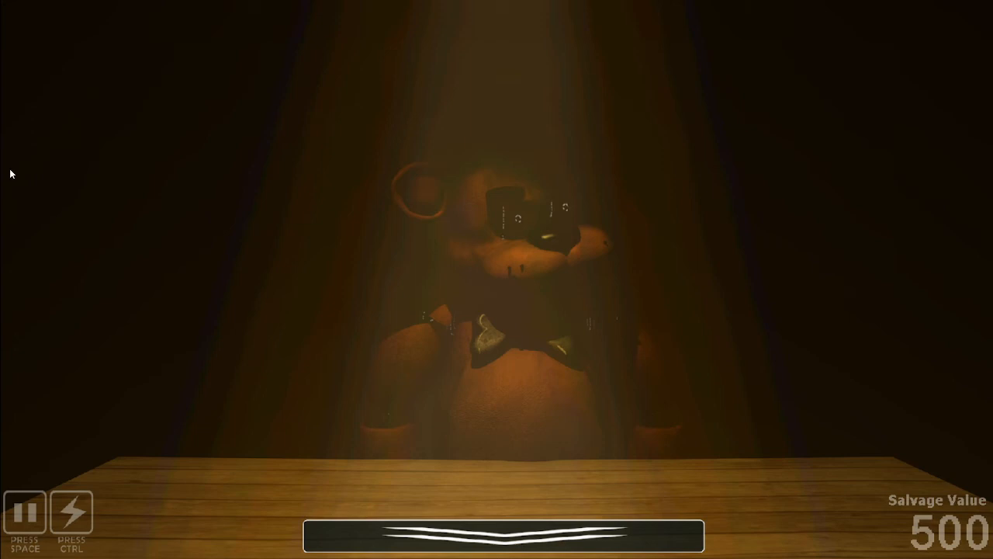
left_click(11, 547)
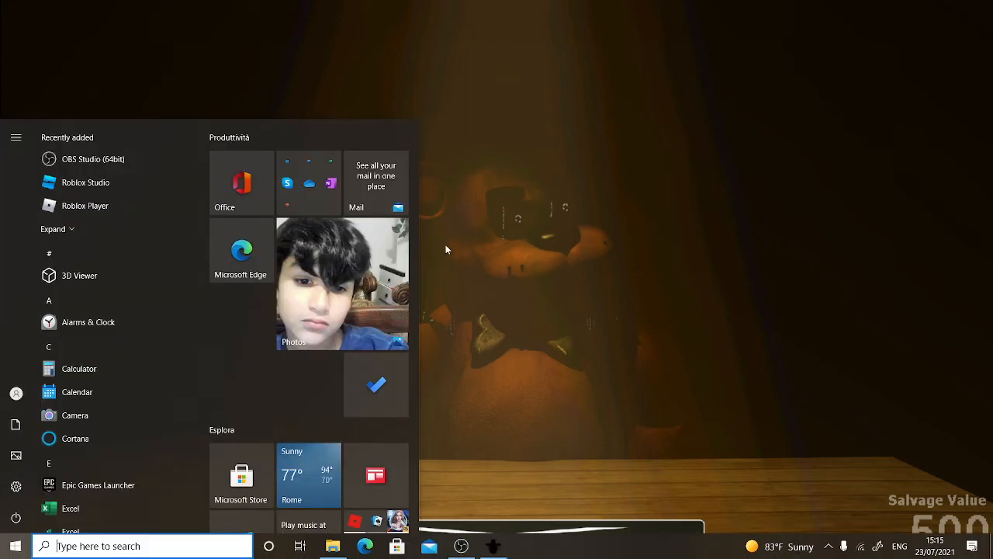